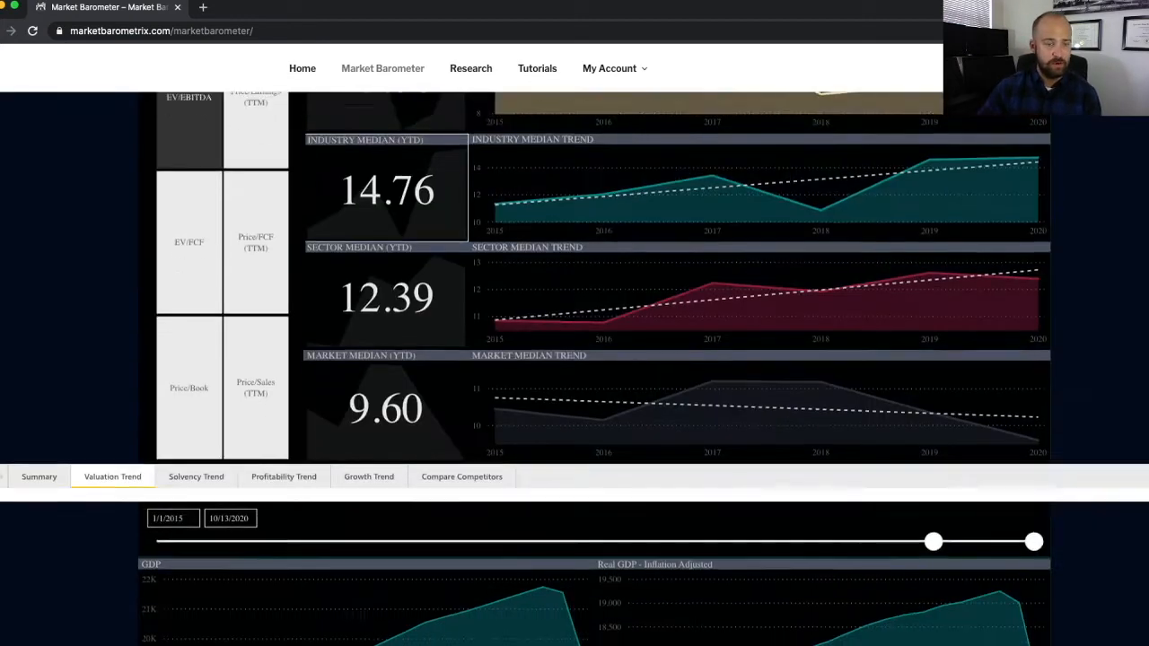
scroll(down, 3)
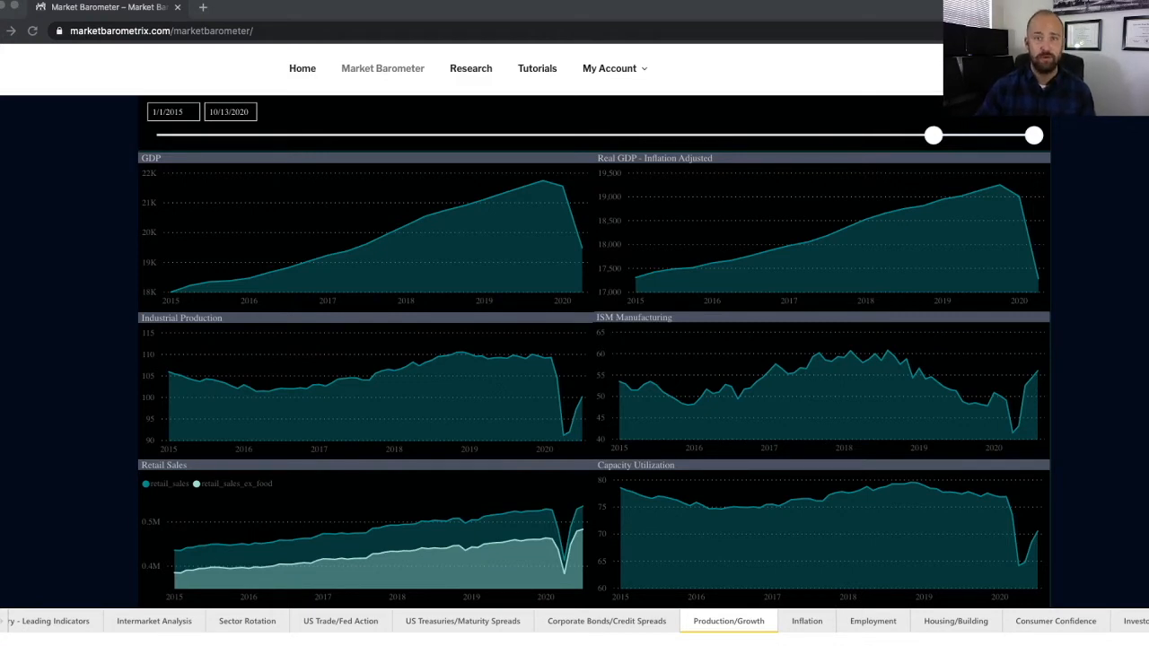
mouse_move(180, 318)
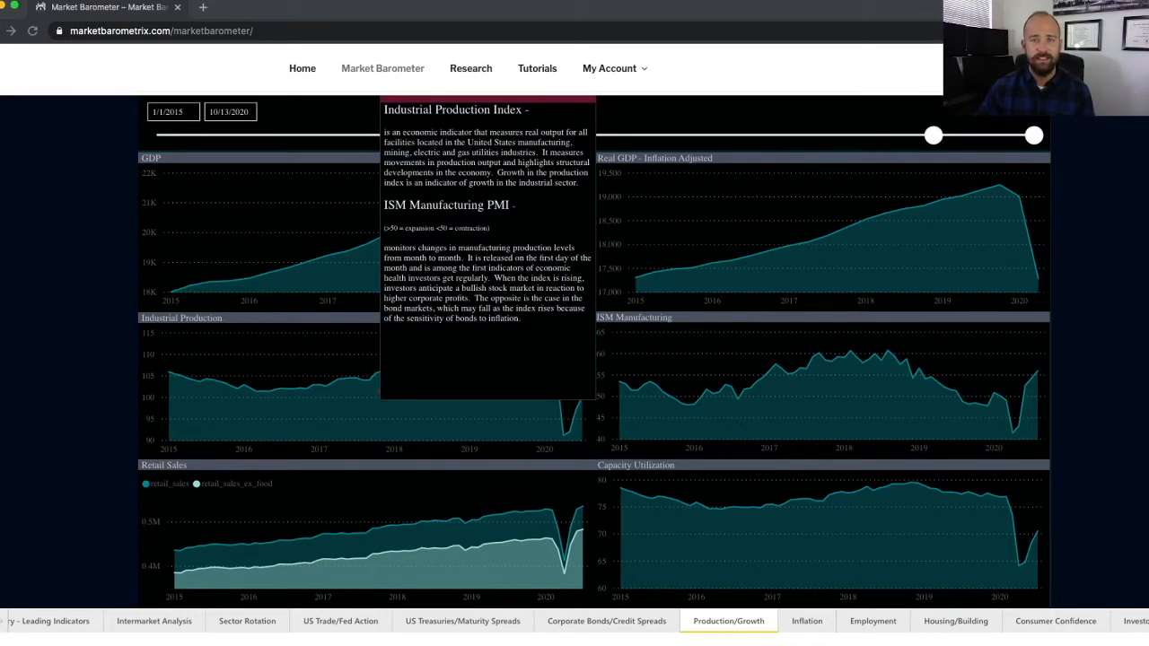